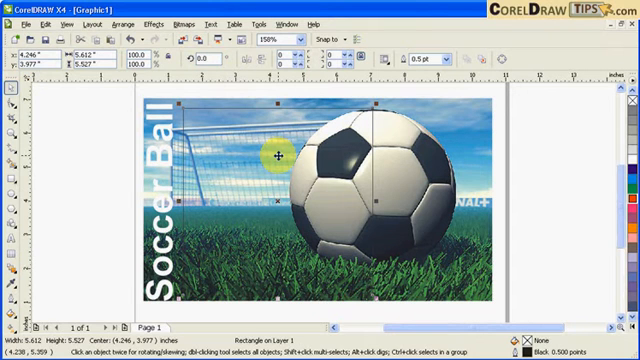
# Move the rectangle left of the soccer ball picture and fill it light gray.
pyautogui.moveTo(270, 155); pyautogui.dragTo(47, 155)
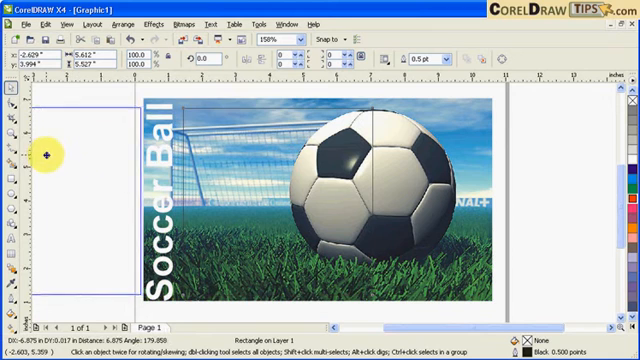
pyautogui.click(631, 152)
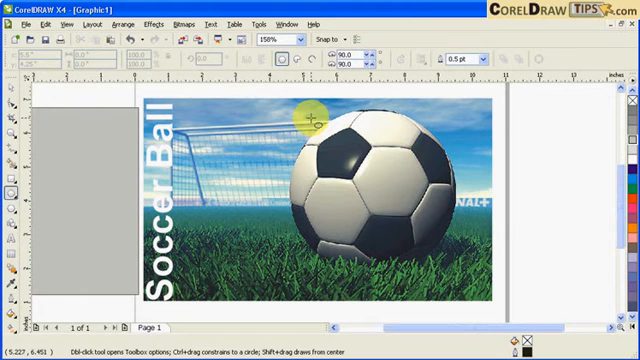
pyautogui.moveTo(10, 185)
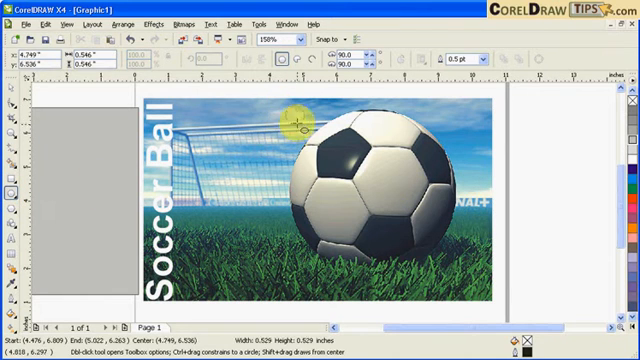
# Draw an orange-filled circle covering the soccer ball.
pyautogui.moveTo(300, 122); pyautogui.dragTo(445, 258)
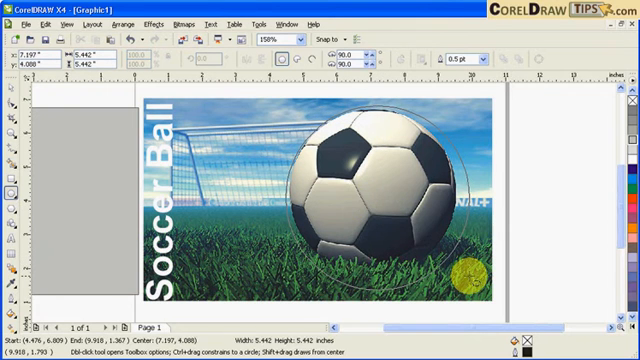
pyautogui.click(373, 186)
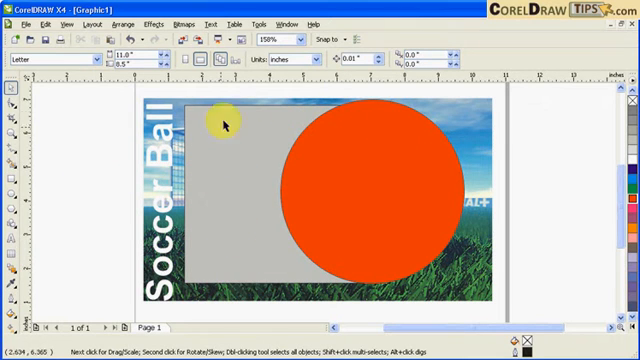
# Select the gray rectangle together with the orange circle for trimming.
pyautogui.click(224, 125)
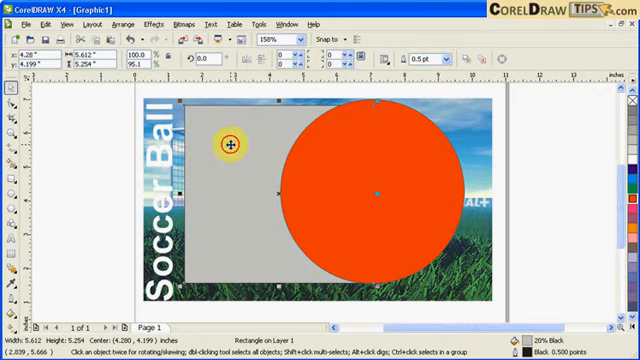
pyautogui.moveTo(234, 132)
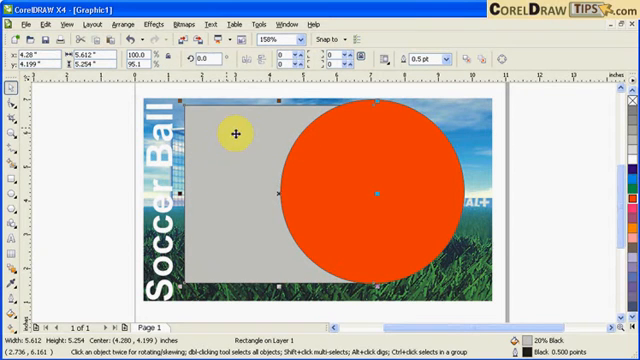
pyautogui.moveTo(283, 135)
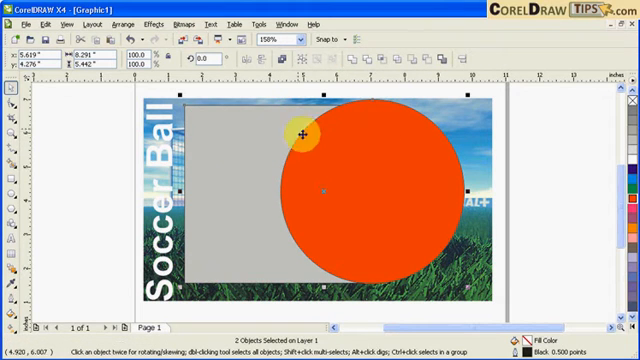
pyautogui.click(405, 60)
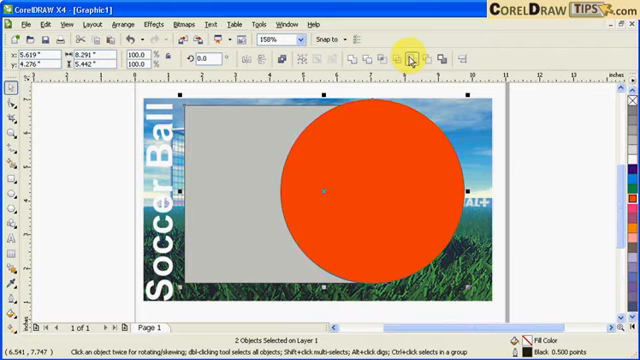
pyautogui.moveTo(412, 60)
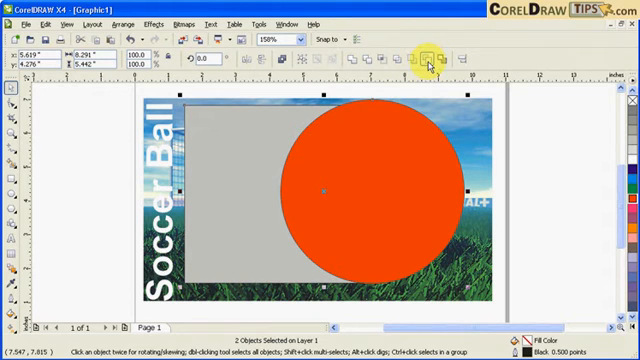
pyautogui.moveTo(429, 62)
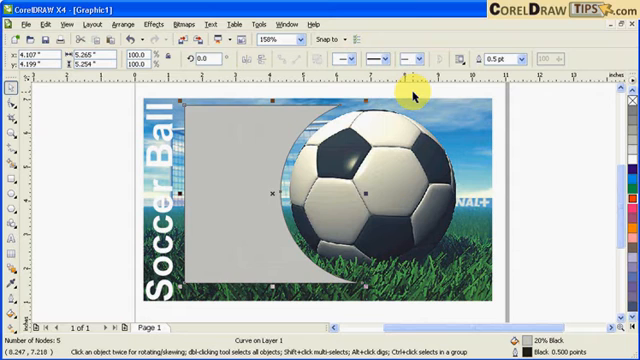
# Deselect everything, then select the curved gray shape.
pyautogui.click(190, 167)
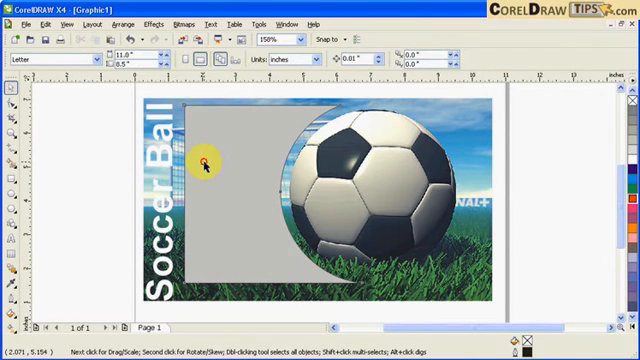
pyautogui.click(207, 162)
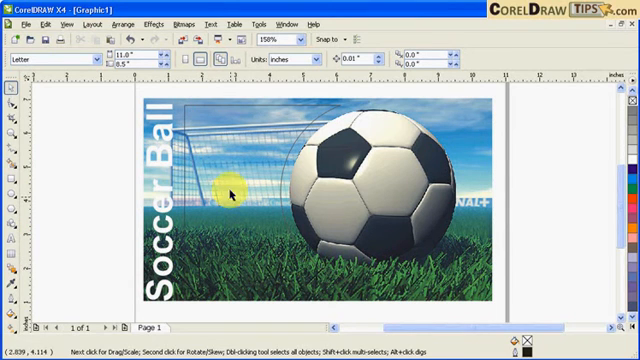
pyautogui.moveTo(10, 190)
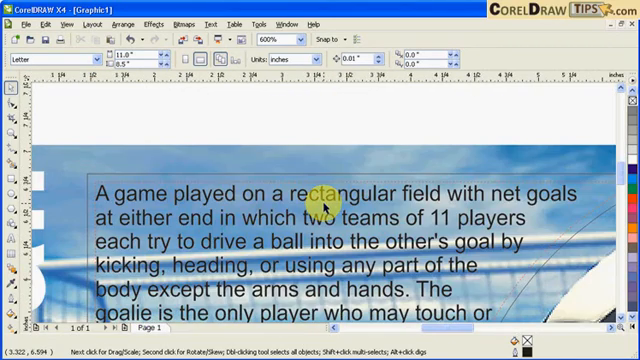
# Paste the soccer paragraph into the curved shape and separate text from outline.
pyautogui.click(318, 203)
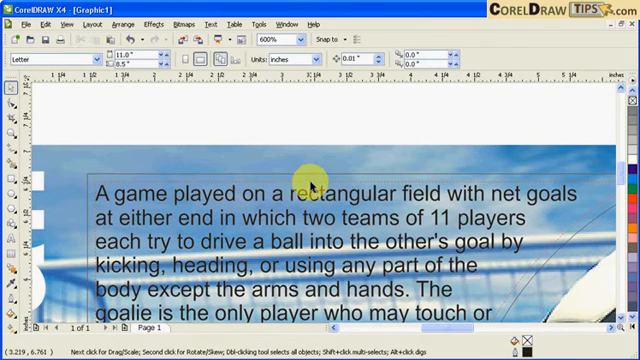
pyautogui.click(307, 195)
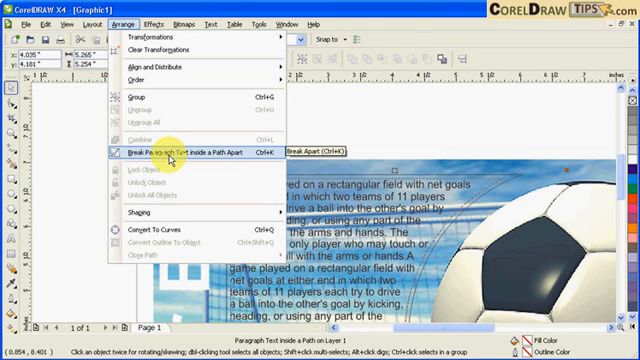
pyautogui.click(155, 153)
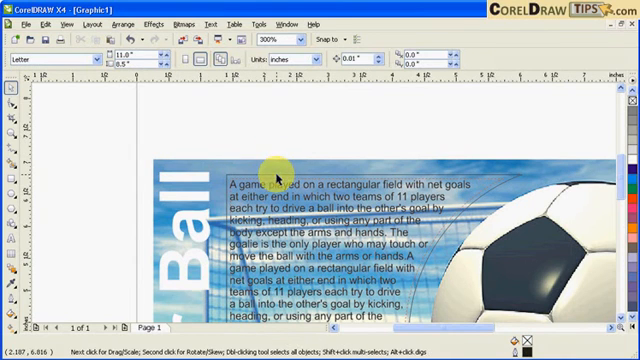